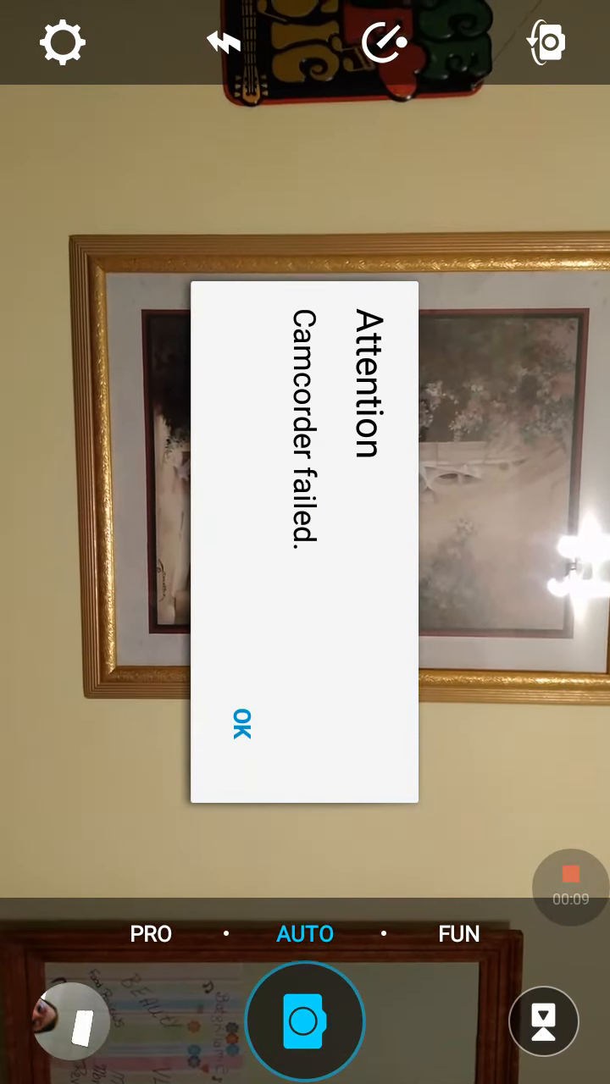
Dismiss the 'Camcorder failed' Attention dialog with OK to return to the live viewfinder
{"action": "left_click", "coordinate": [241, 725]}
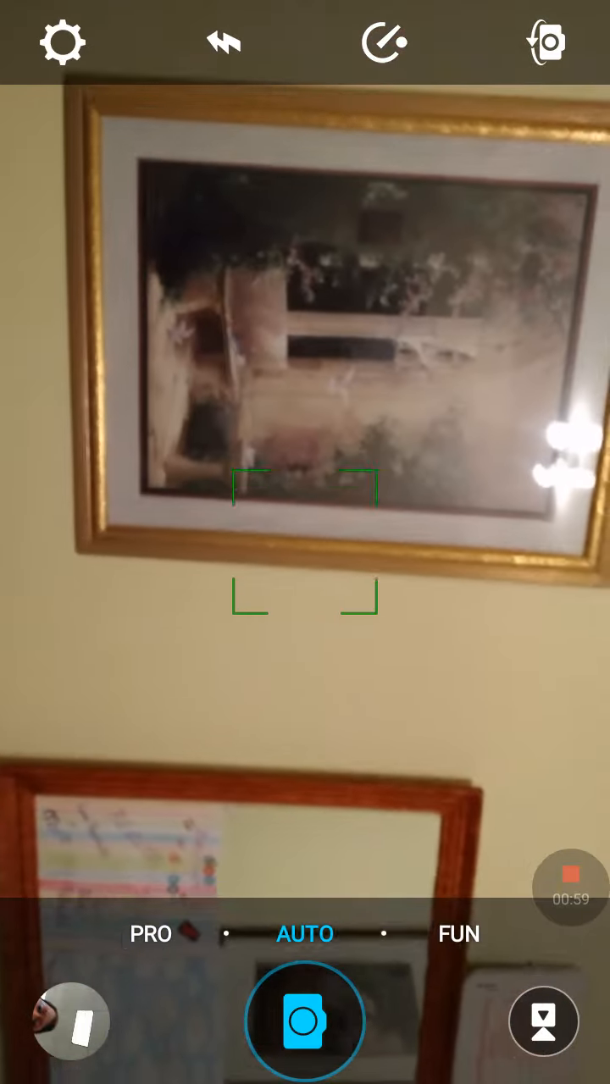